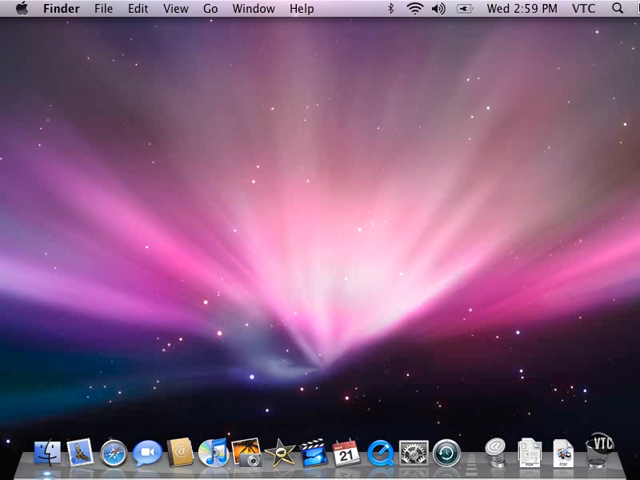
pyautogui.moveTo(400, 257)
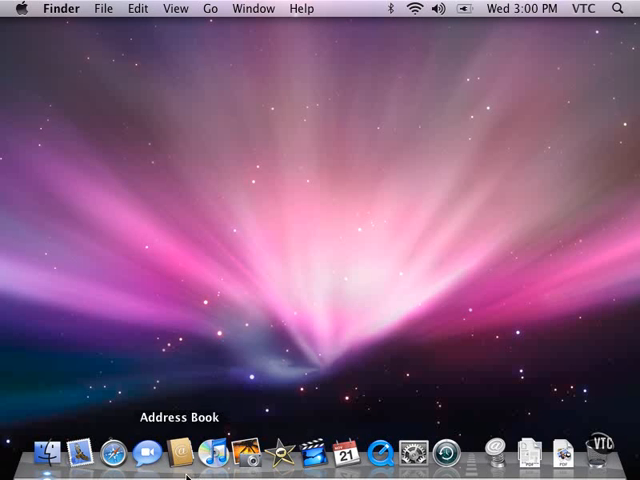
pyautogui.moveTo(48, 460)
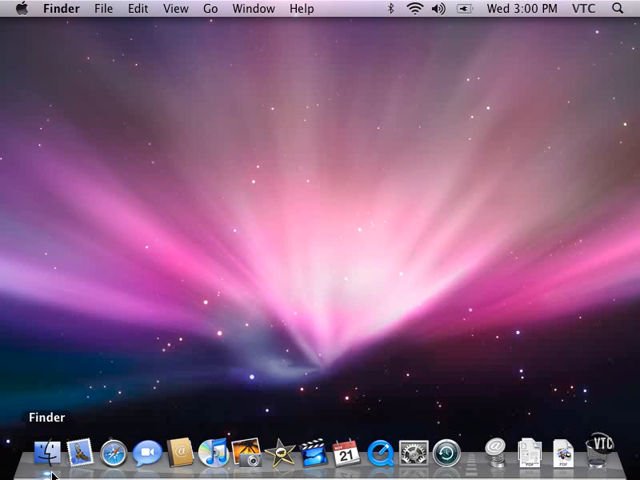
pyautogui.moveTo(50, 457)
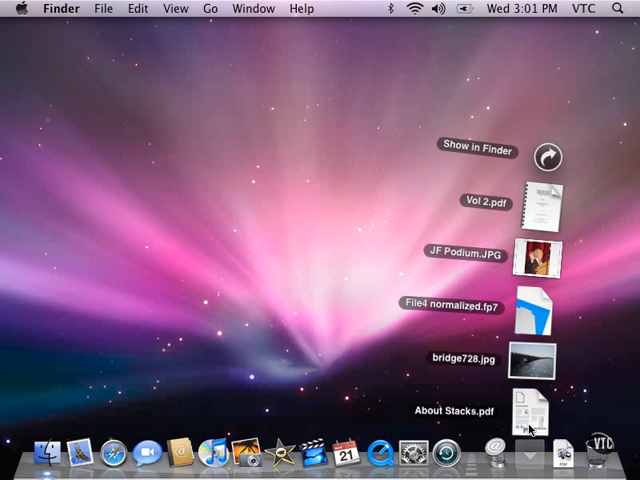
pyautogui.moveTo(547, 157)
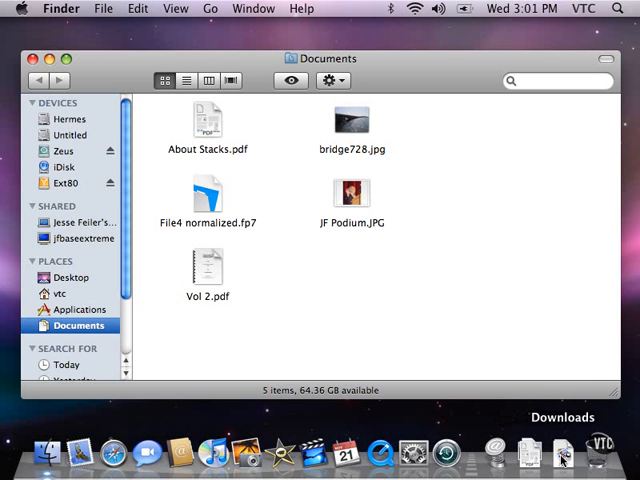
pyautogui.click(563, 453)
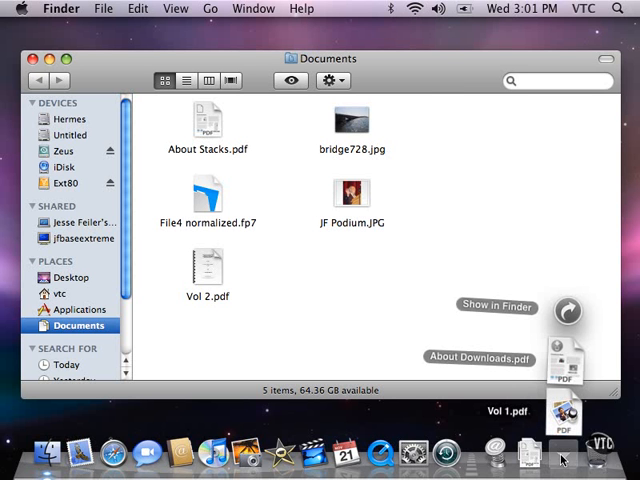
pyautogui.moveTo(557, 330)
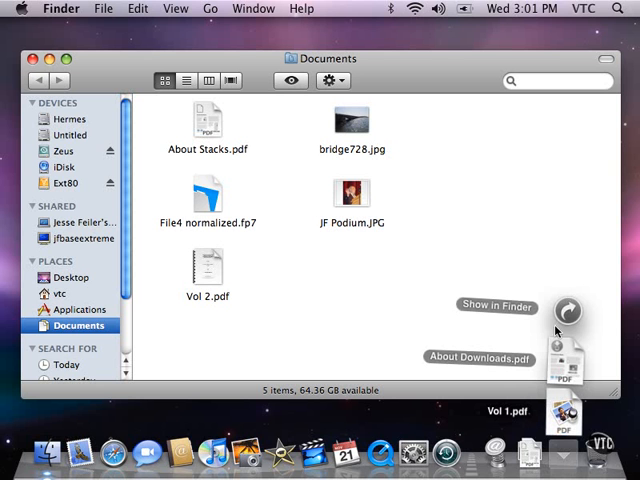
pyautogui.moveTo(570, 330)
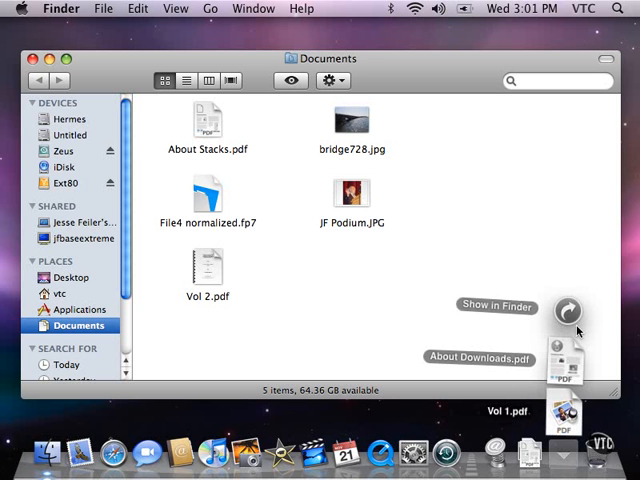
pyautogui.moveTo(572, 330)
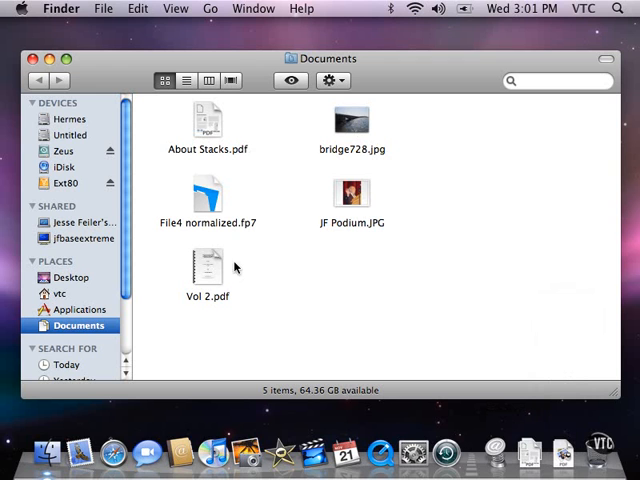
pyautogui.moveTo(458, 297)
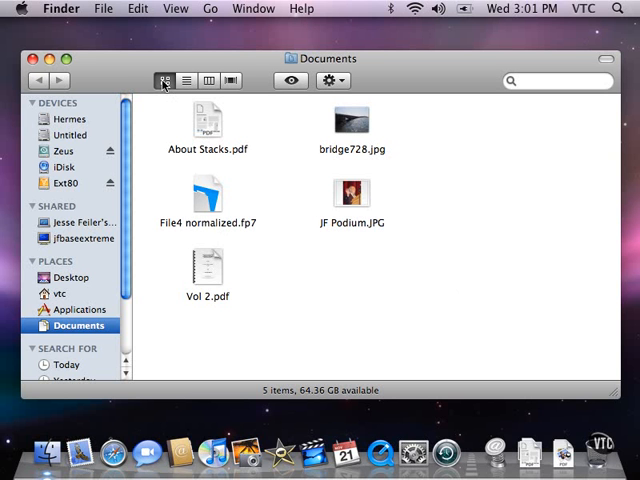
pyautogui.moveTo(91, 284)
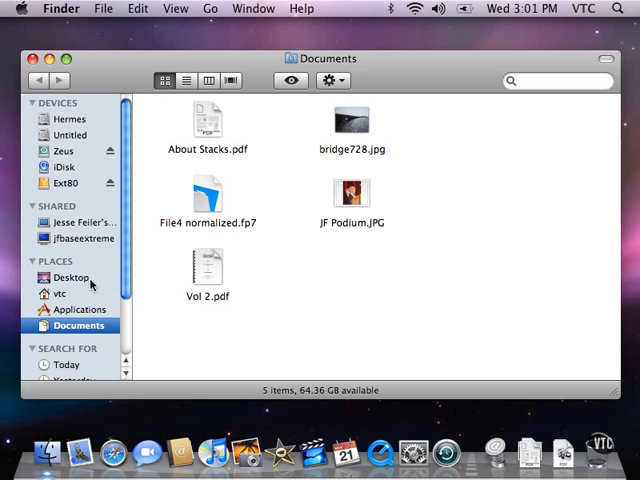
# Open Desktop, then the vtc home folder from the sidebar's Places section.
pyautogui.click(72, 277)
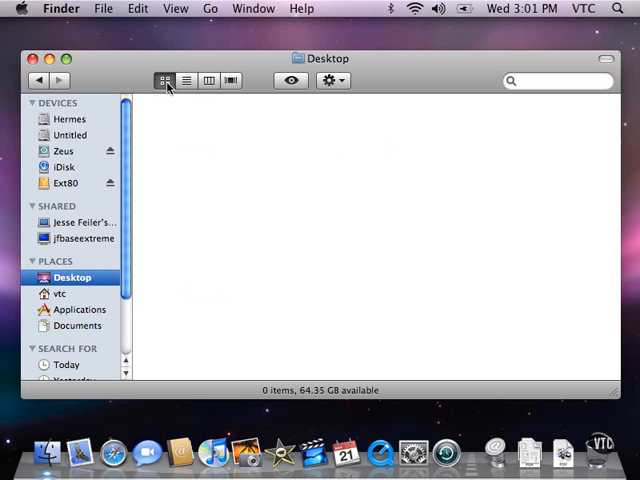
pyautogui.click(58, 293)
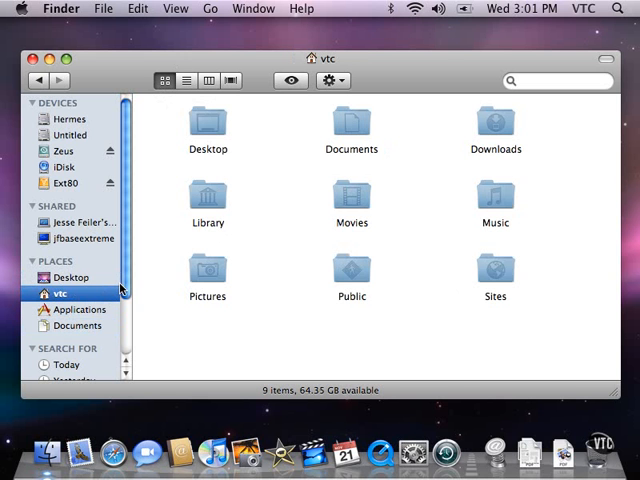
pyautogui.moveTo(200, 113)
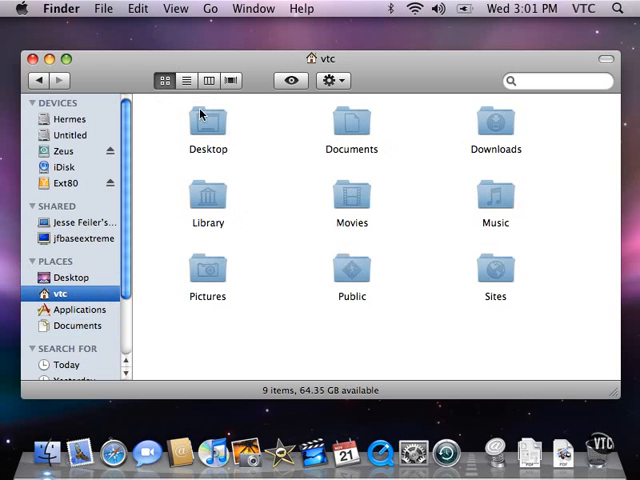
pyautogui.moveTo(225, 152)
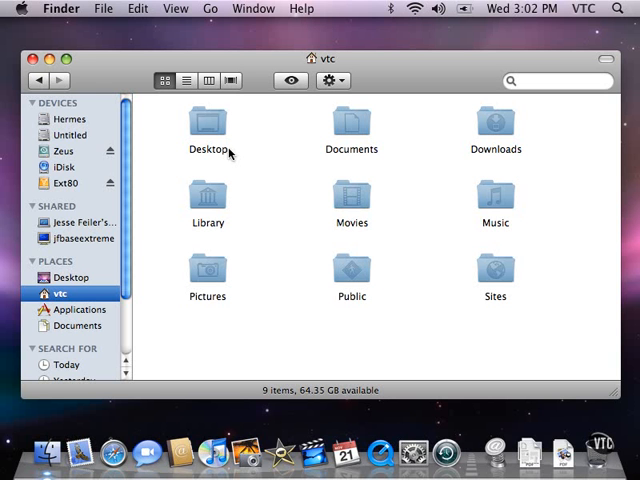
pyautogui.moveTo(238, 158)
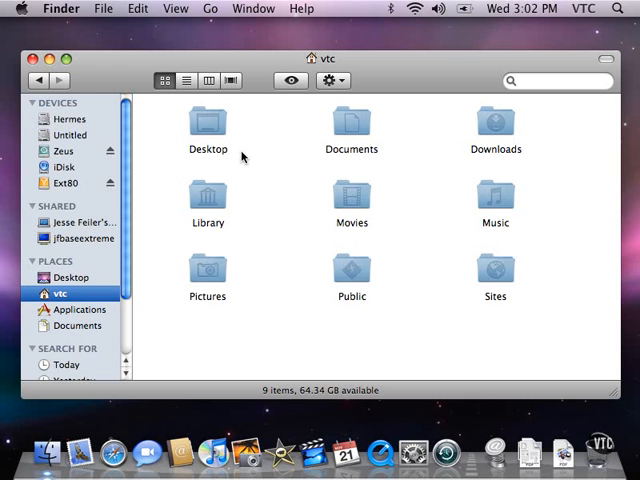
# Select the Desktop, Downloads and Music folders in the home folder.
pyautogui.click(207, 125)
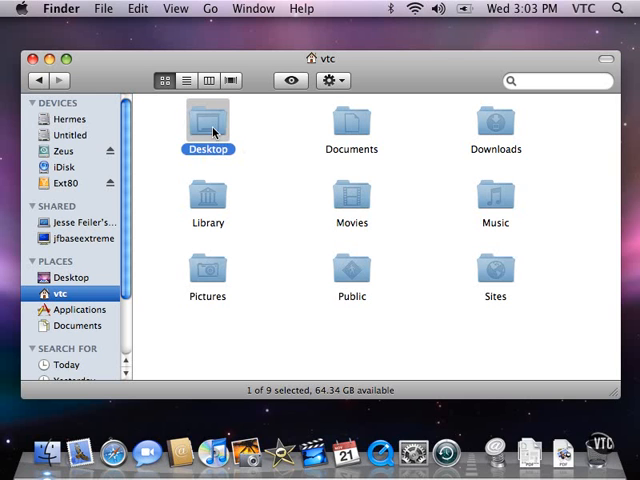
pyautogui.click(495, 122)
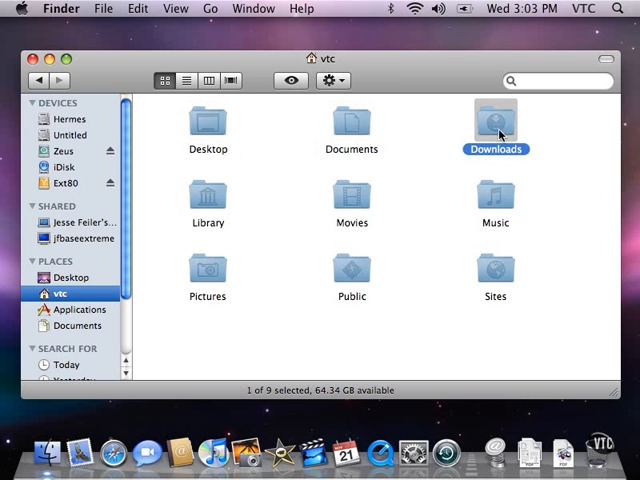
pyautogui.click(494, 195)
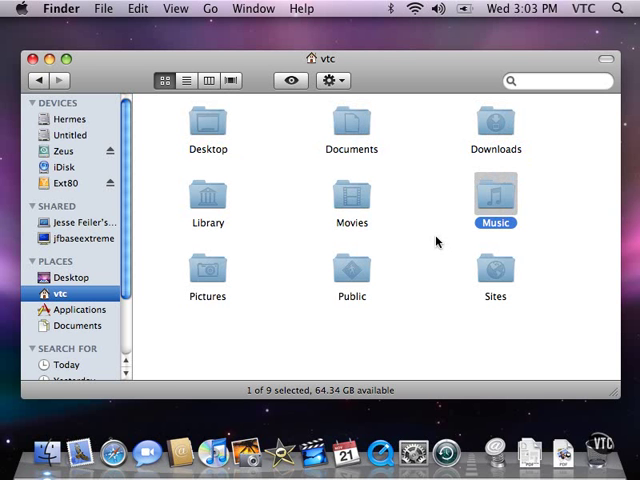
pyautogui.moveTo(417, 230)
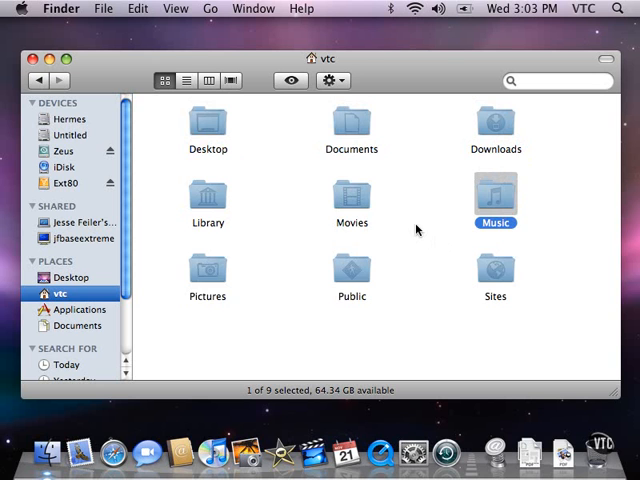
# Expand Documents in List view, then list its files in Column view.
pyautogui.click(186, 80)
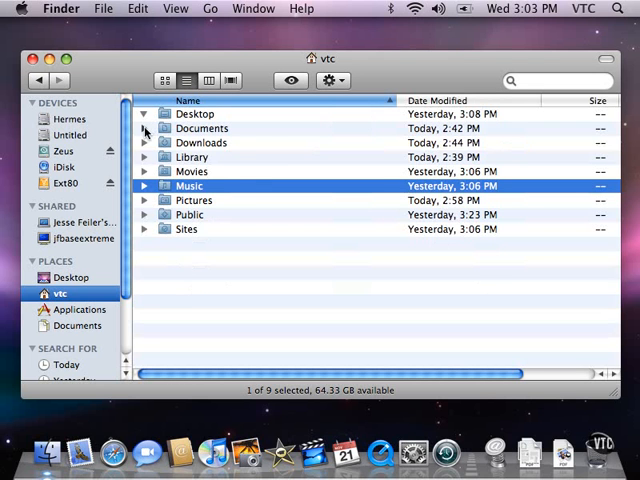
pyautogui.click(144, 128)
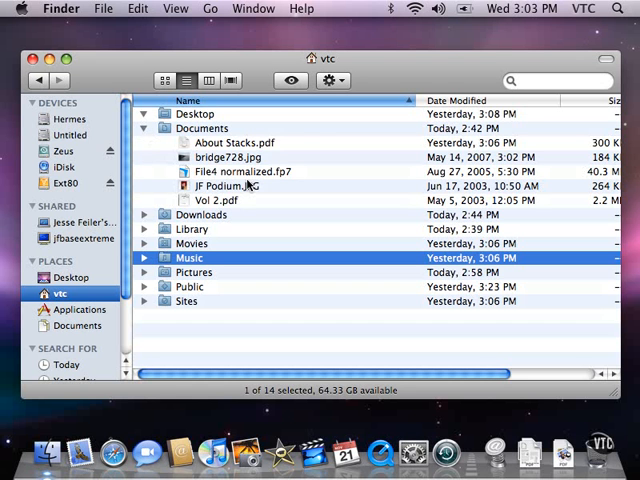
pyautogui.click(144, 128)
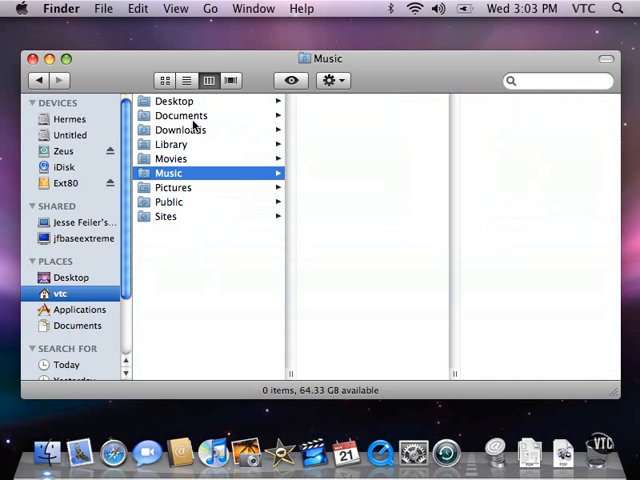
pyautogui.click(181, 115)
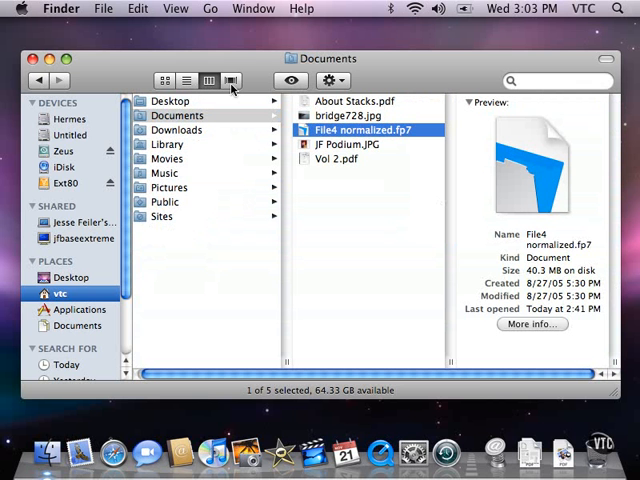
# Show the Documents folder in Cover Flow with About Stacks.pdf featured.
pyautogui.click(230, 80)
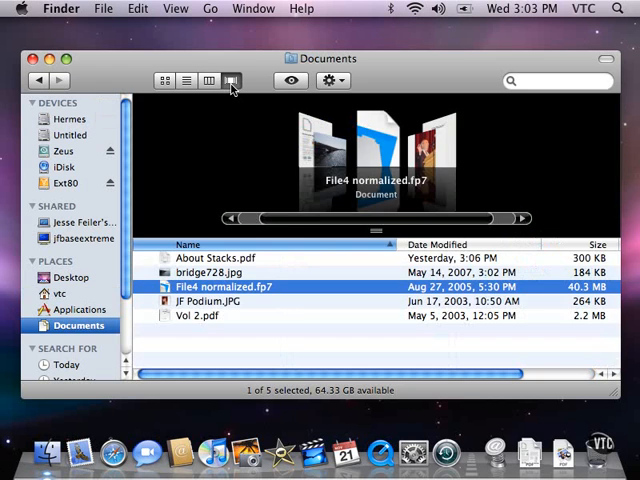
pyautogui.moveTo(231, 81)
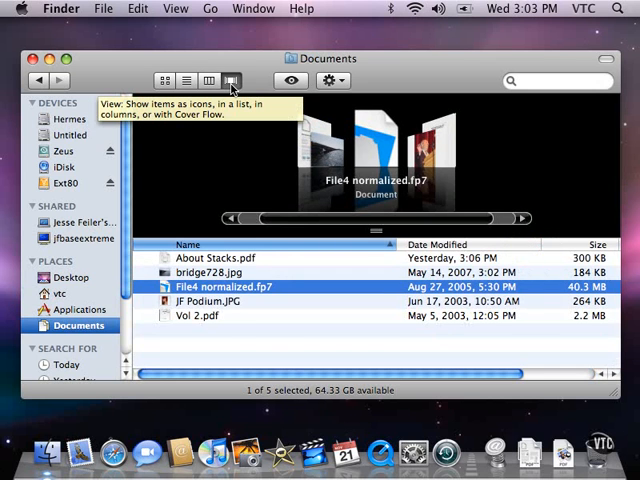
pyautogui.moveTo(240, 140)
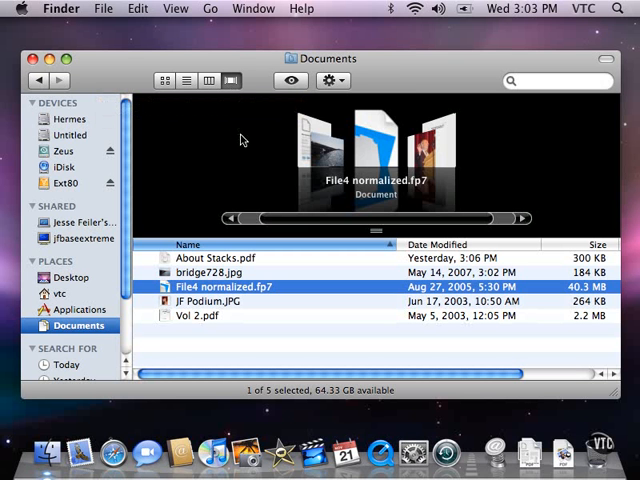
pyautogui.click(521, 218)
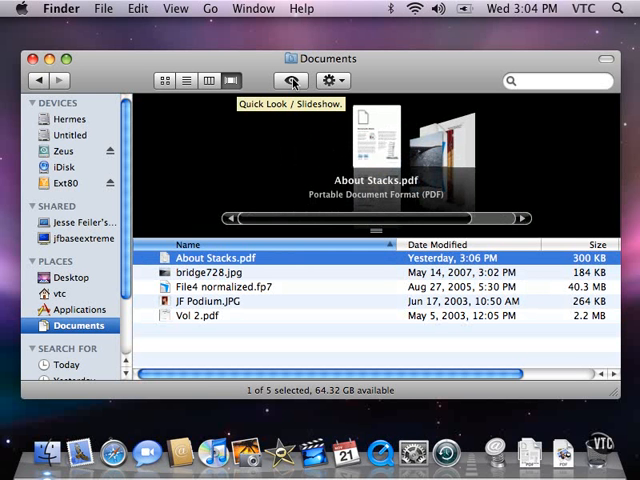
pyautogui.moveTo(367, 166)
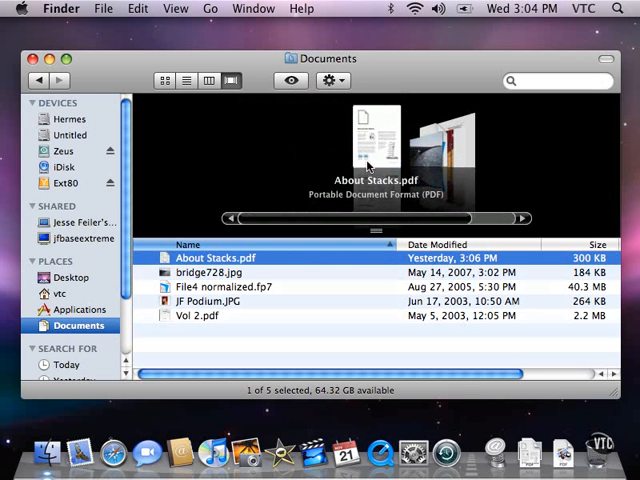
# Select Vol 2.pdf, preview it in Quick Look, and move the preview right.
pyautogui.click(203, 315)
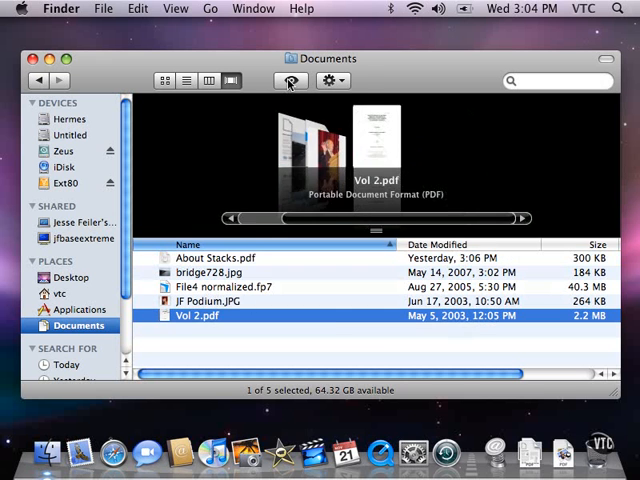
pyautogui.click(290, 80)
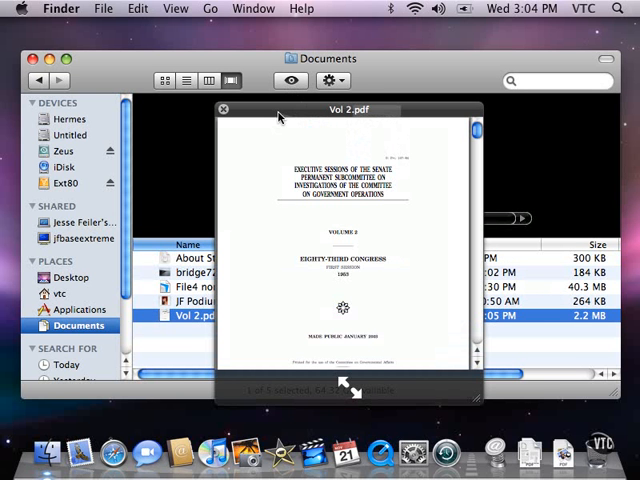
pyautogui.moveTo(337, 110); pyautogui.dragTo(397, 117)
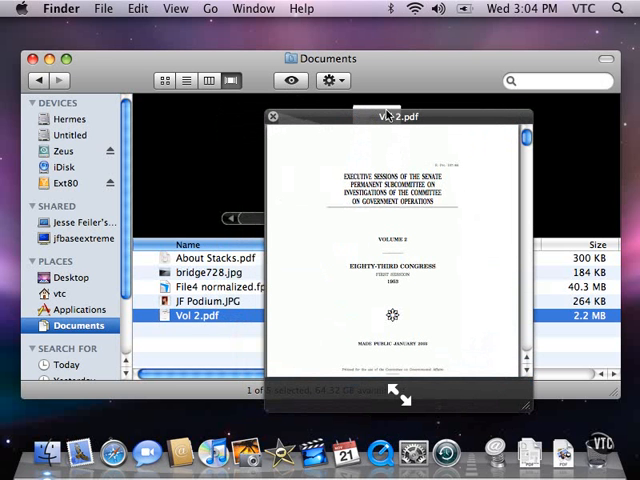